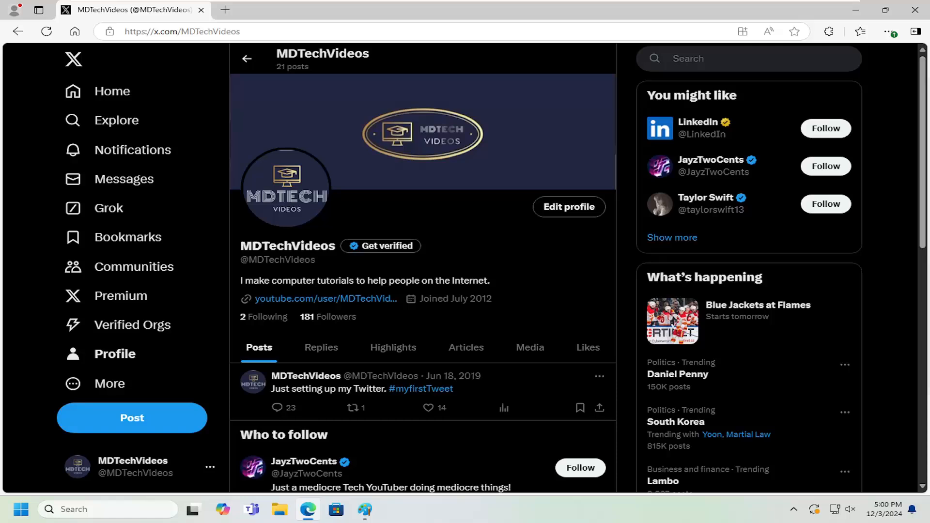
pyautogui.moveTo(16, 272)
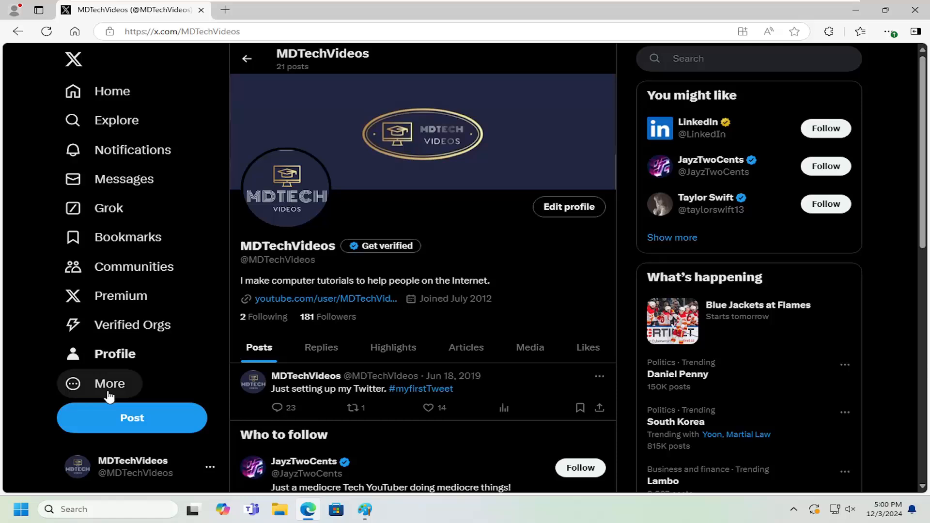
# Go through Settings and privacy > Notifications > Preferences > Email notifications, then switch the email toggle off
pyautogui.click(109, 383)
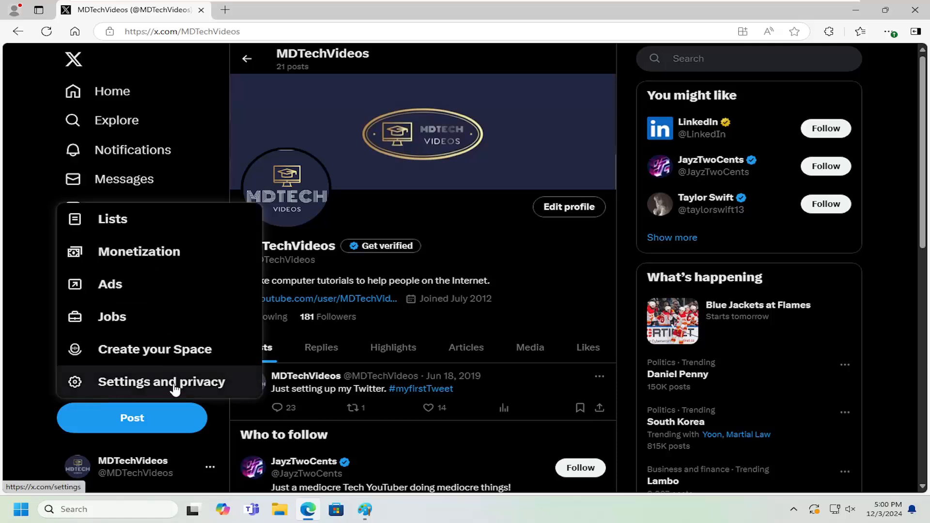
pyautogui.click(161, 381)
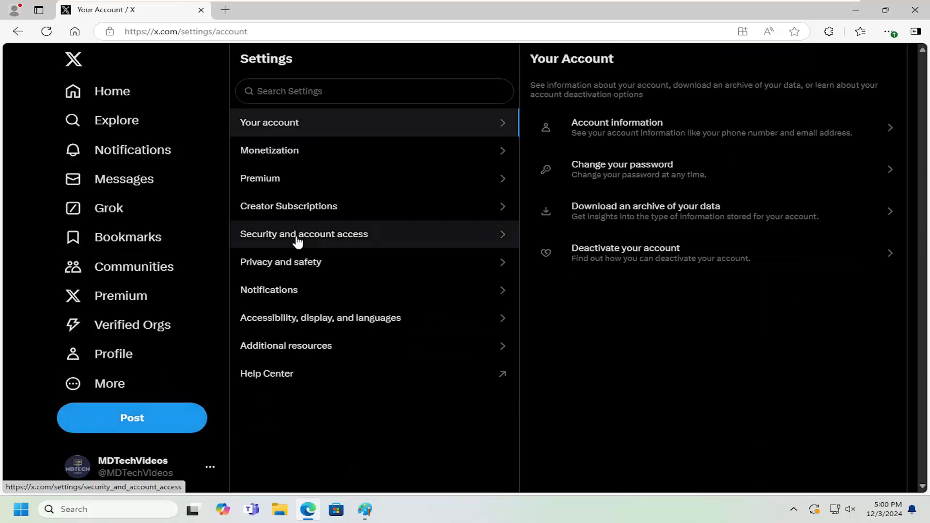
pyautogui.click(269, 290)
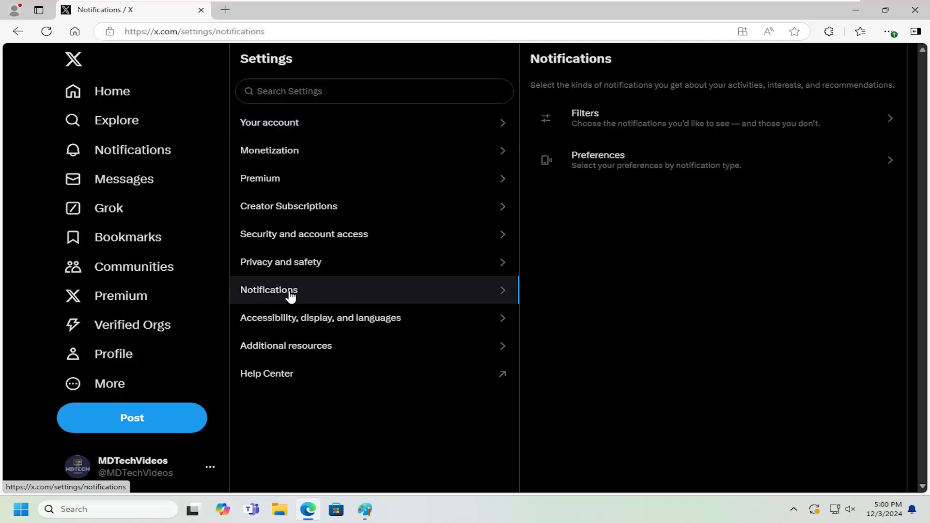
pyautogui.moveTo(583, 211)
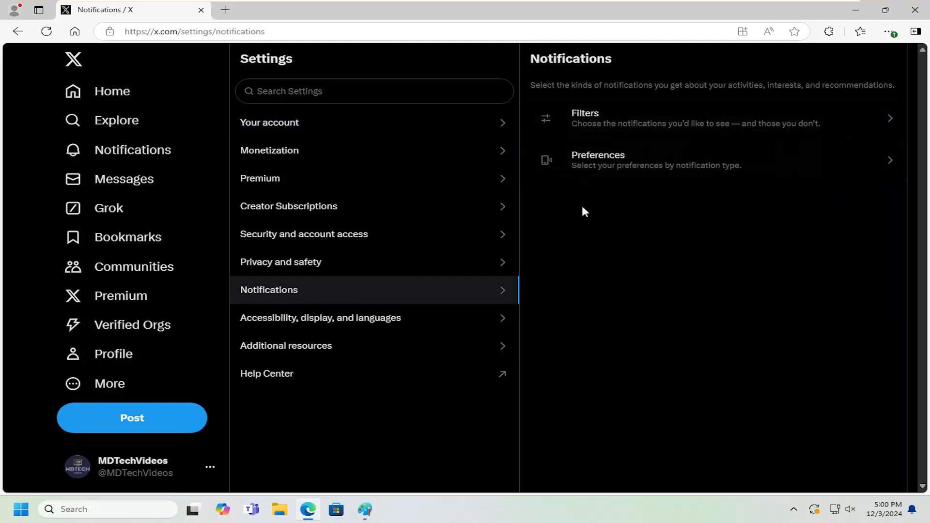
pyautogui.moveTo(627, 161)
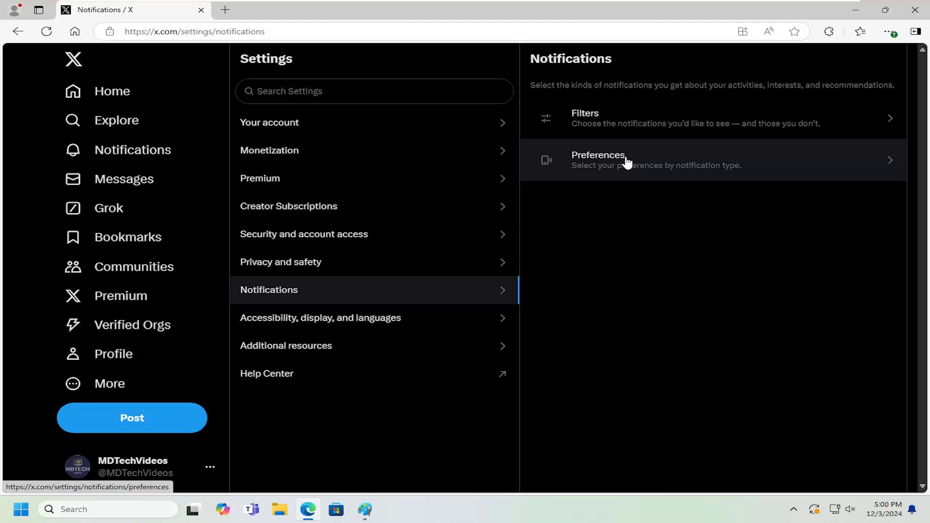
pyautogui.click(597, 160)
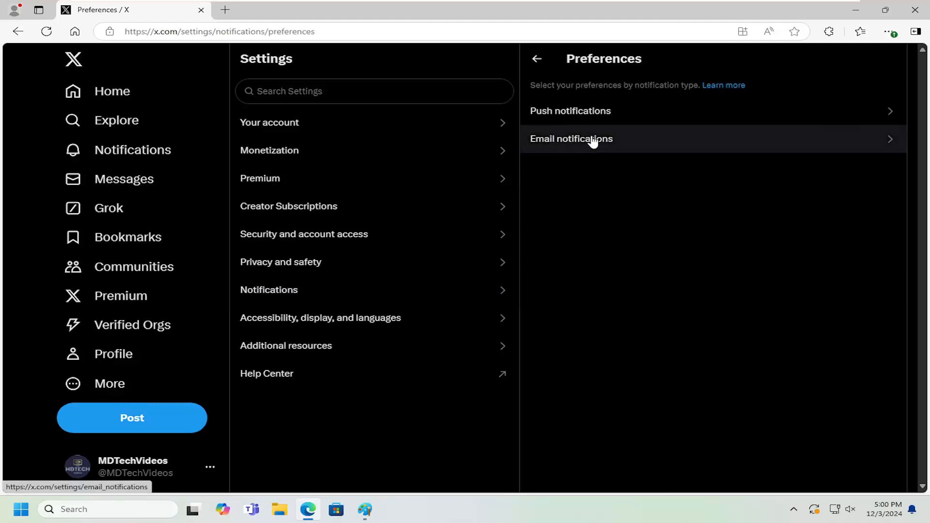
pyautogui.click(571, 138)
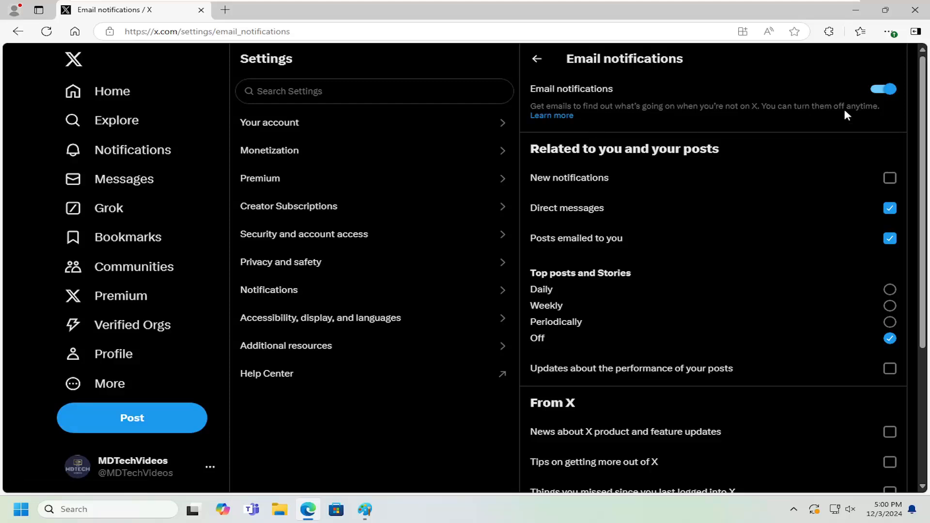
pyautogui.click(883, 89)
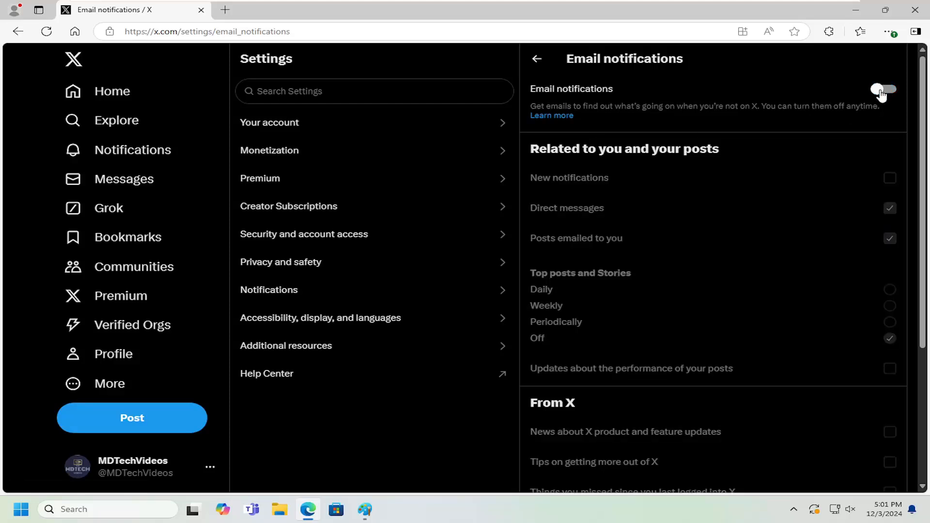
# Switch the master Email notifications toggle back on so the individual email options reactivate
pyautogui.click(883, 90)
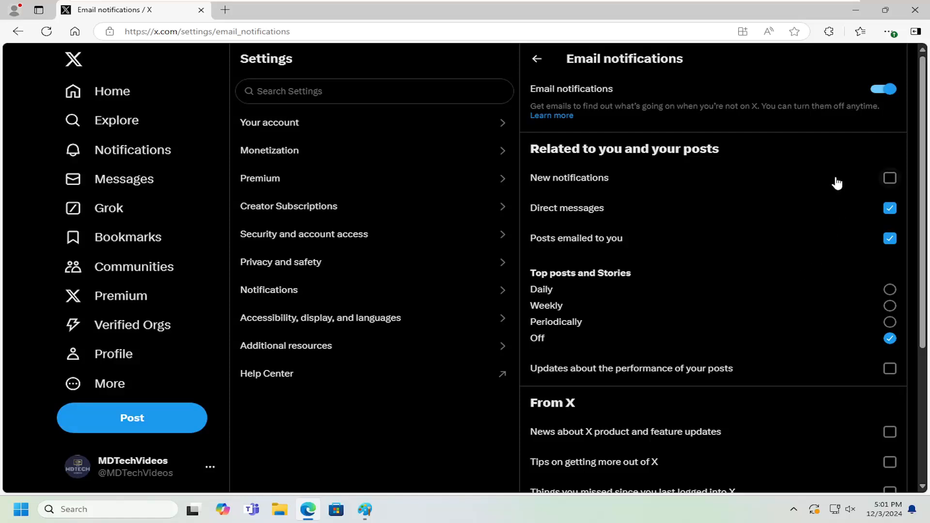
pyautogui.moveTo(578, 186)
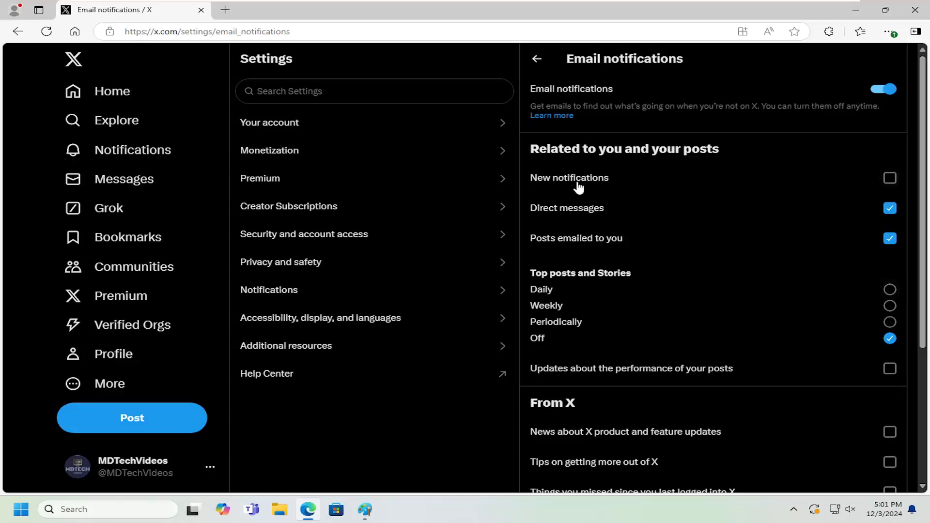
pyautogui.moveTo(566, 214)
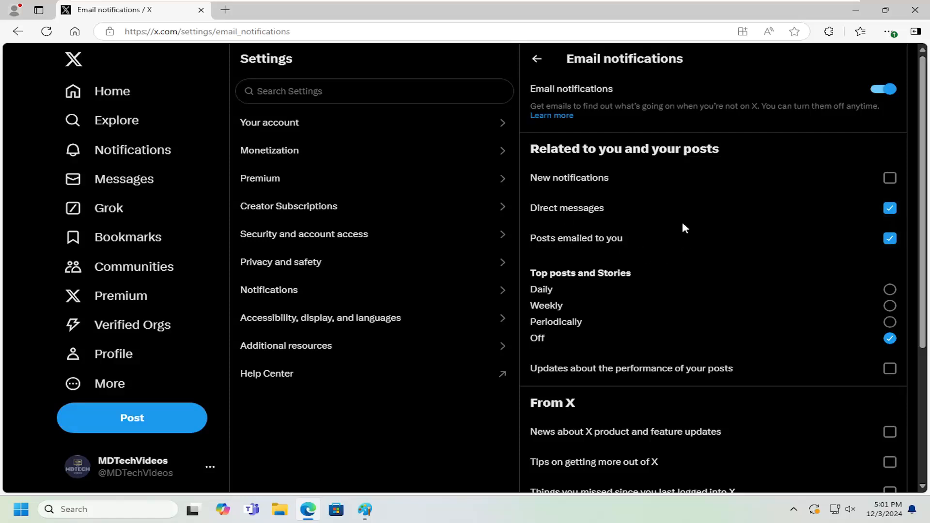
# Scroll the email options, then go back to the notification Preferences page
pyautogui.scroll(-3)
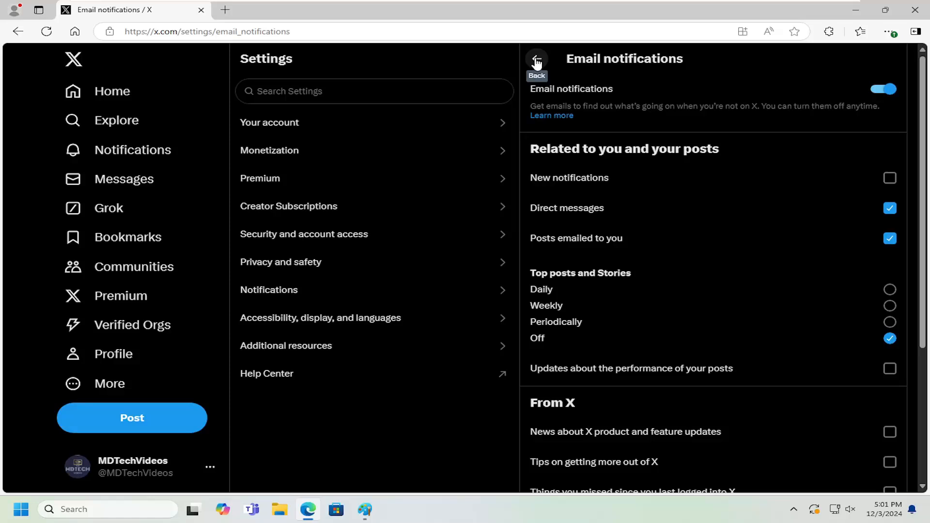
pyautogui.click(535, 64)
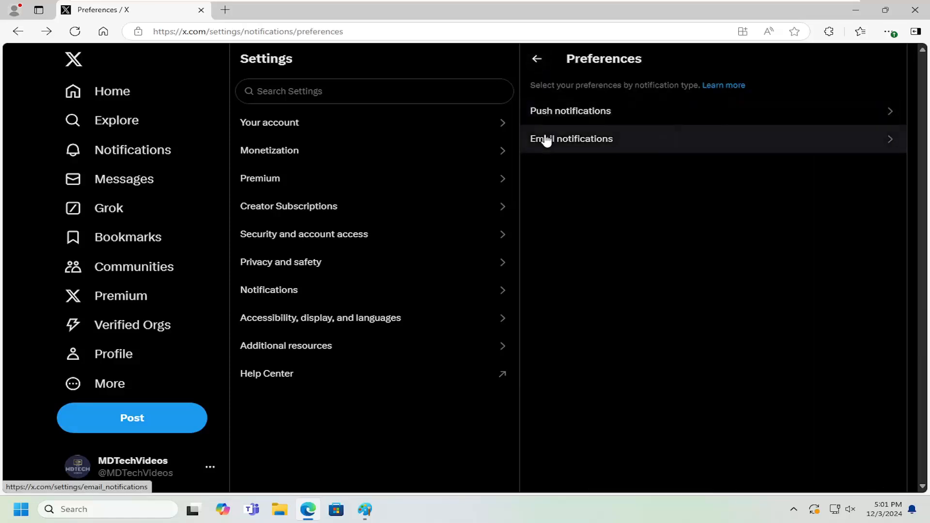